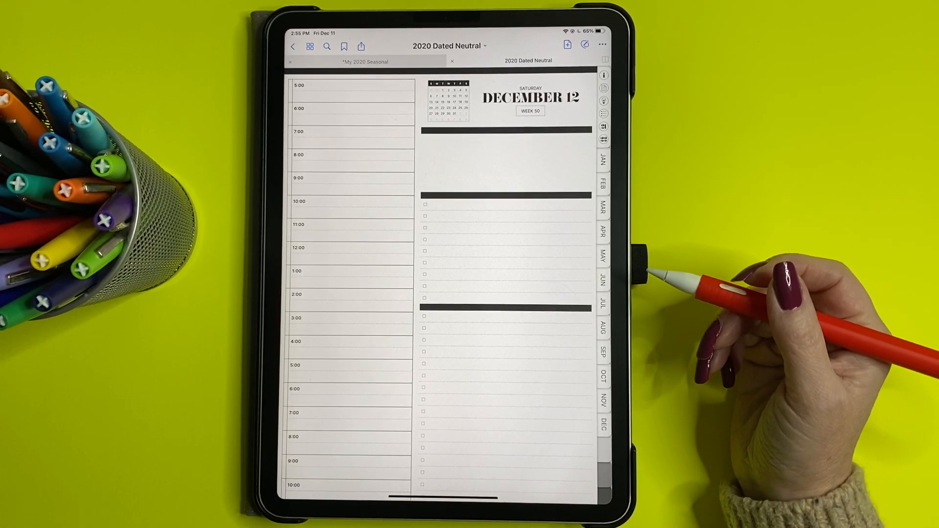
mouse_move(689, 281)
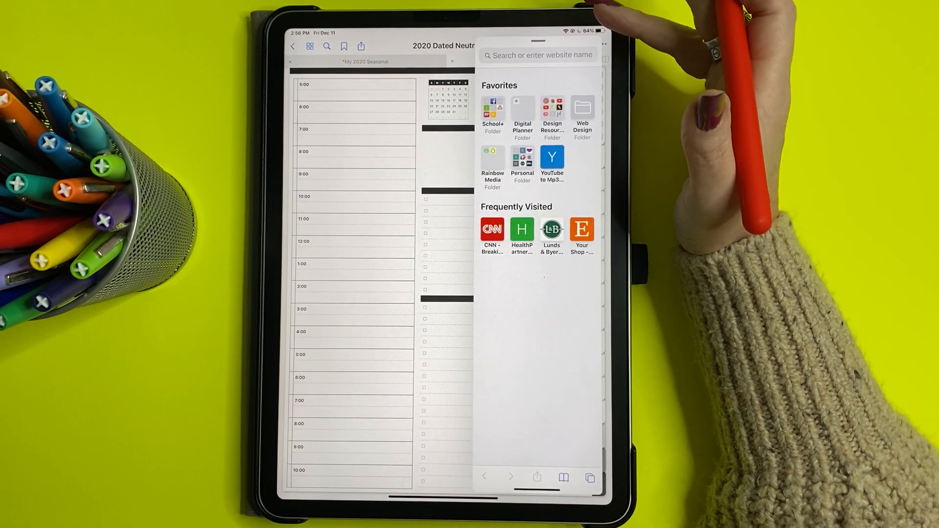
Search Google for 'balloon clipart' from the Safari address bar in Slide Over
left_click(536, 54)
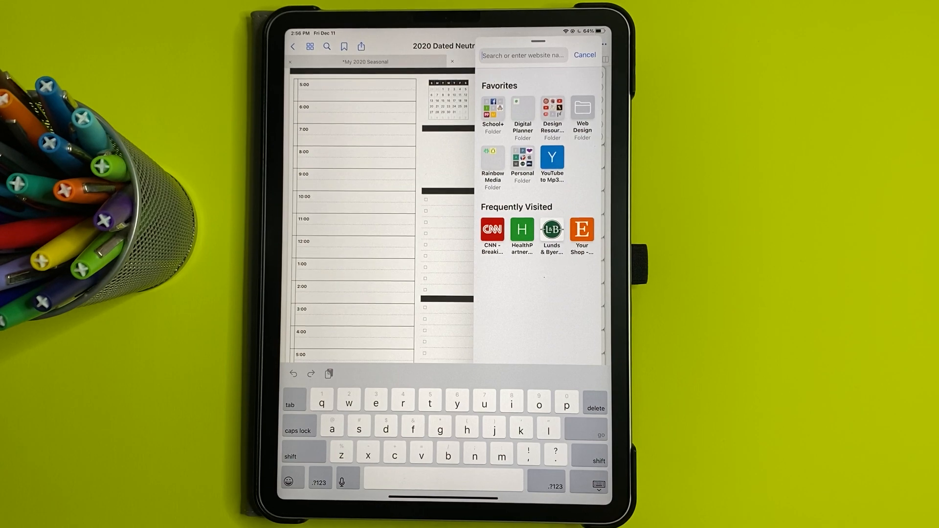
type("balloon")
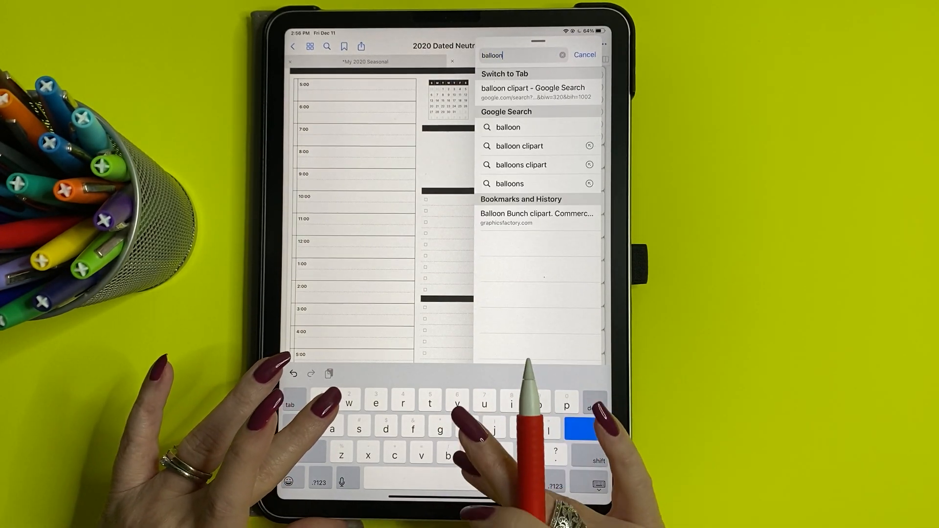
type("clip")
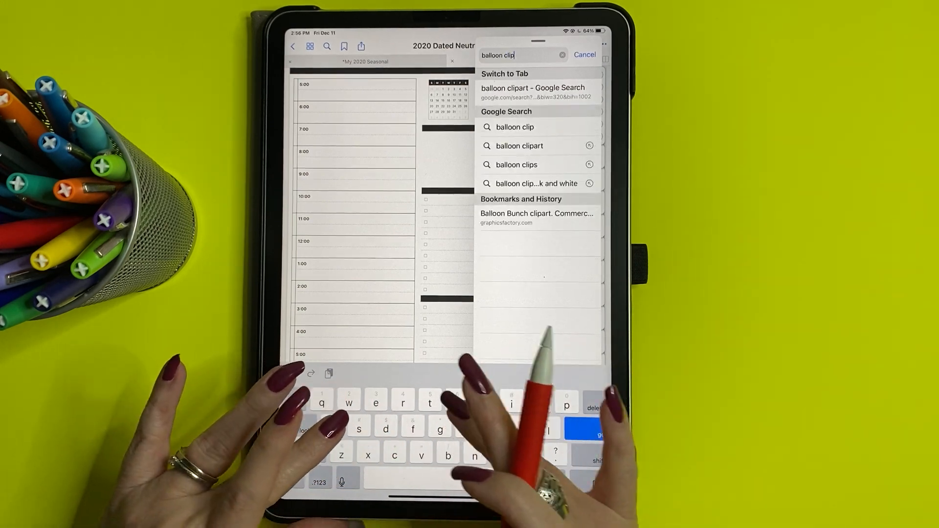
type("art")
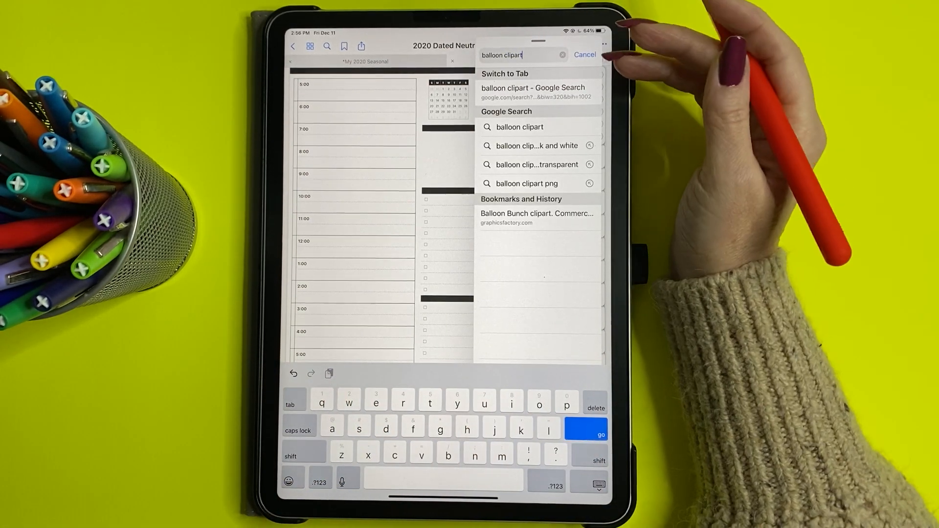
left_click(586, 430)
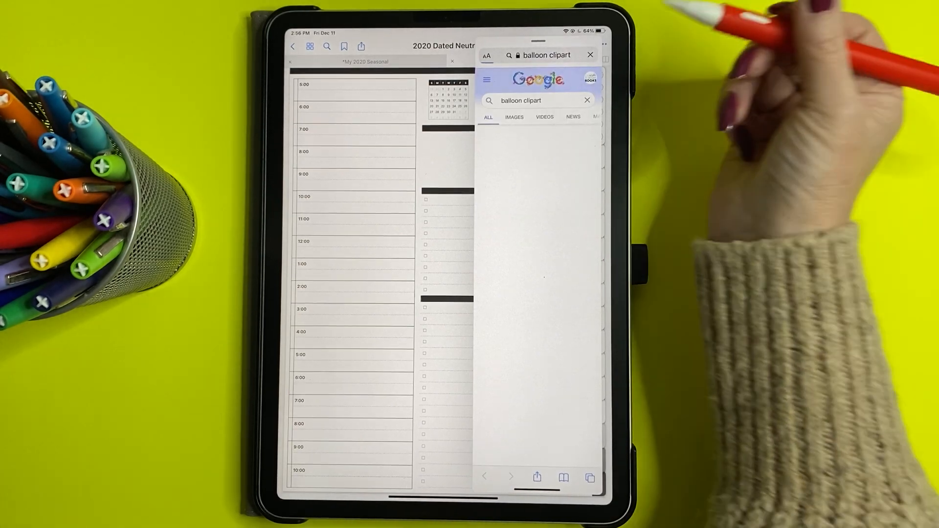
left_click(518, 117)
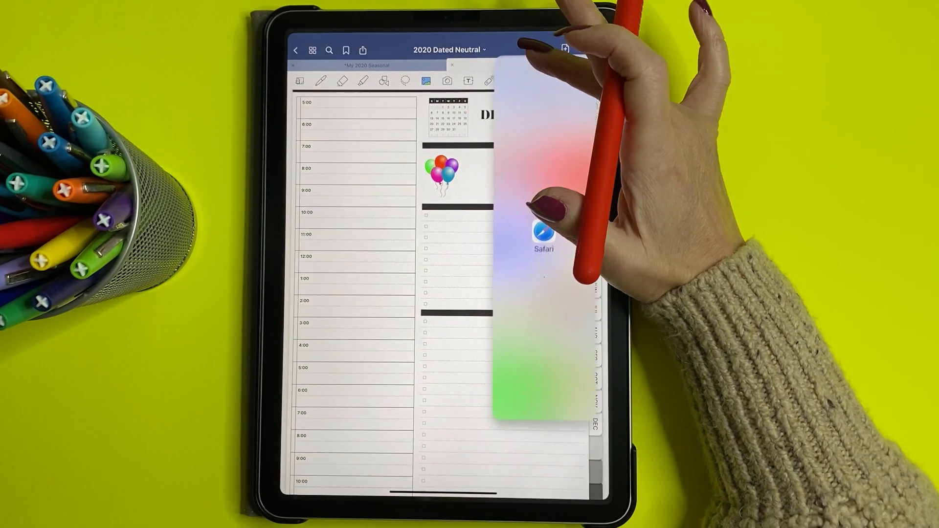
Return to the Google image results for balloon clipart and scroll through them
left_click(542, 230)
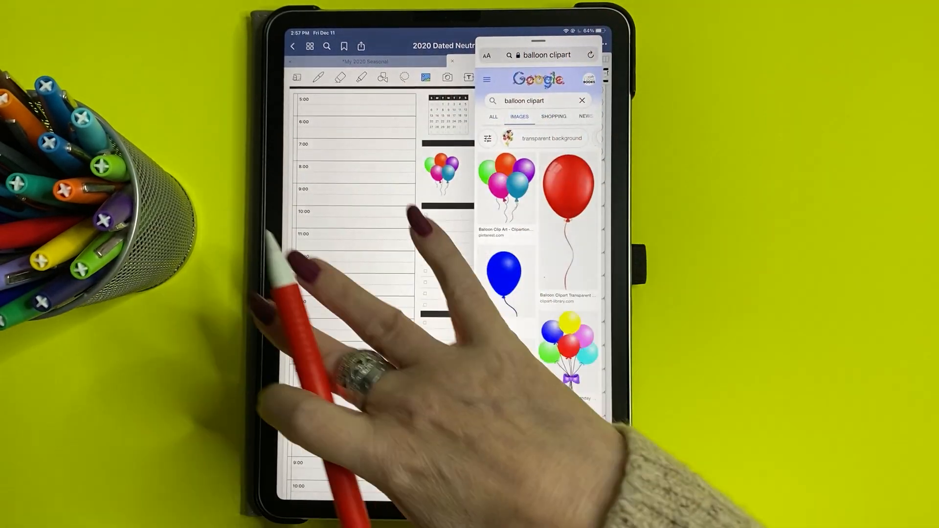
scroll("down", 3)
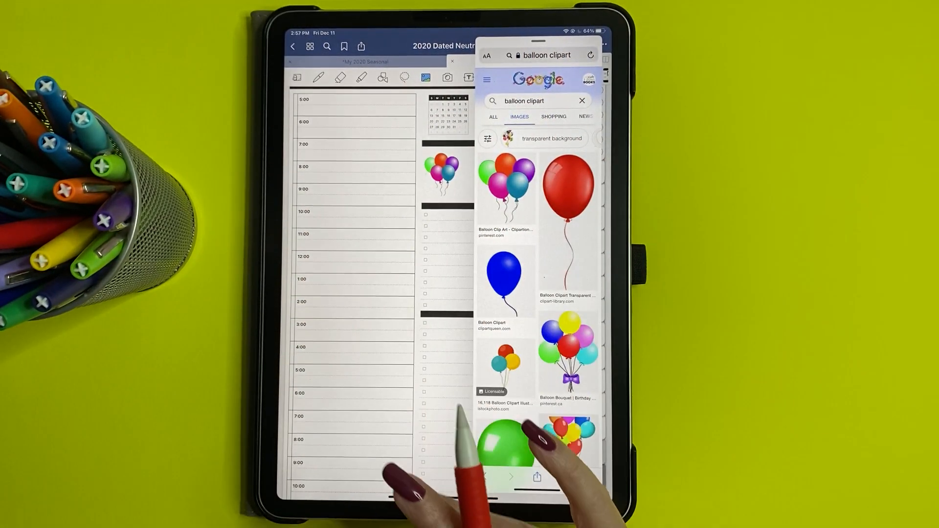